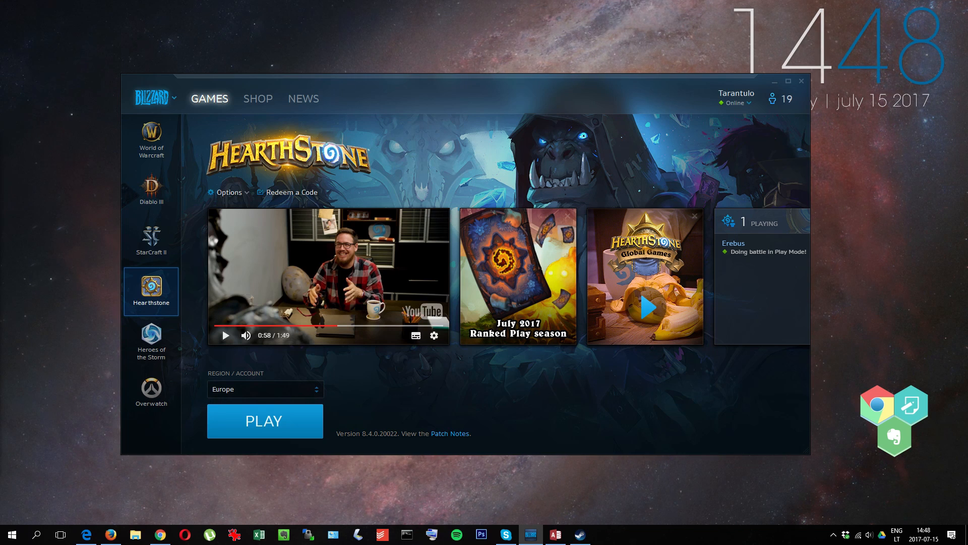
# Step: Bring up Battle.net settings on the Streaming section with Enable Streaming unchecked
pyautogui.click(175, 98)
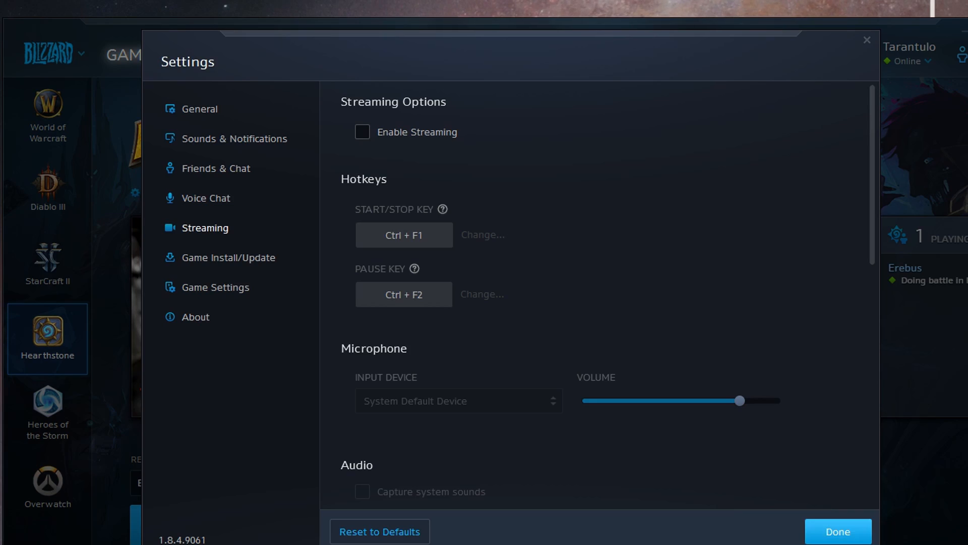
# Step: Save and close the settings with Done, then start a Windows search
pyautogui.click(838, 532)
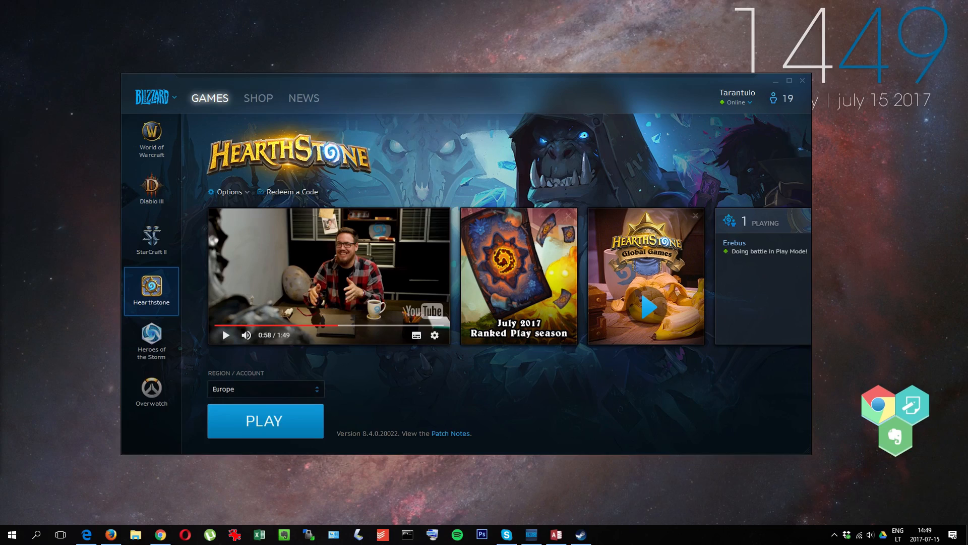
pyautogui.click(36, 535)
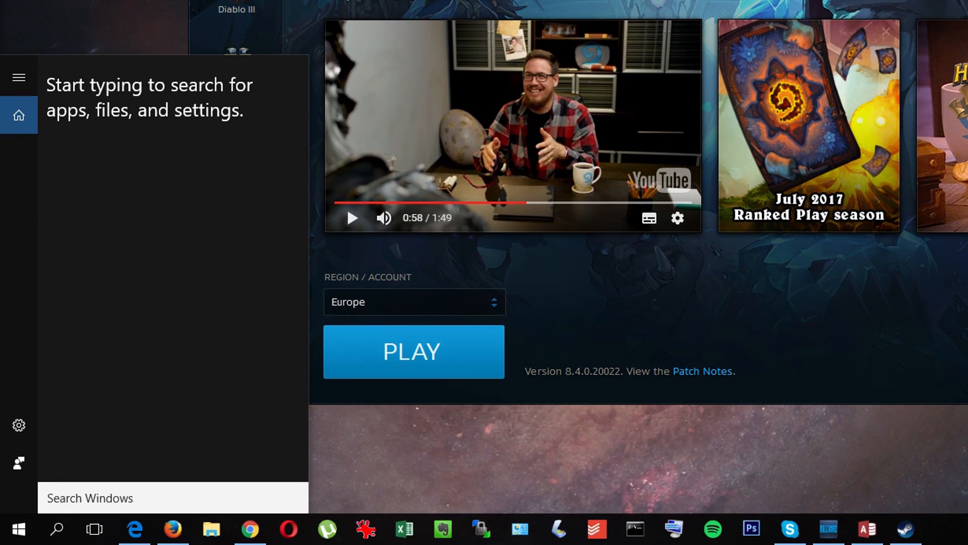
# Step: Launch the Run dialog via 'run' and enter %localappdata% in its Open field
pyautogui.write('run')
pyautogui.write('%localappdata%')
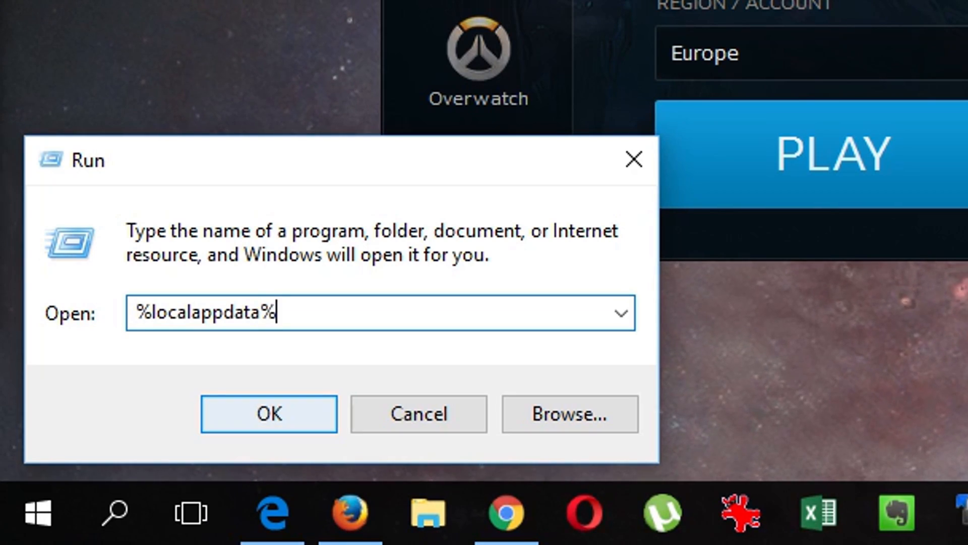
# Step: Delete the Blizzard folder from the Local AppData folder in File Explorer
pyautogui.click(268, 413)
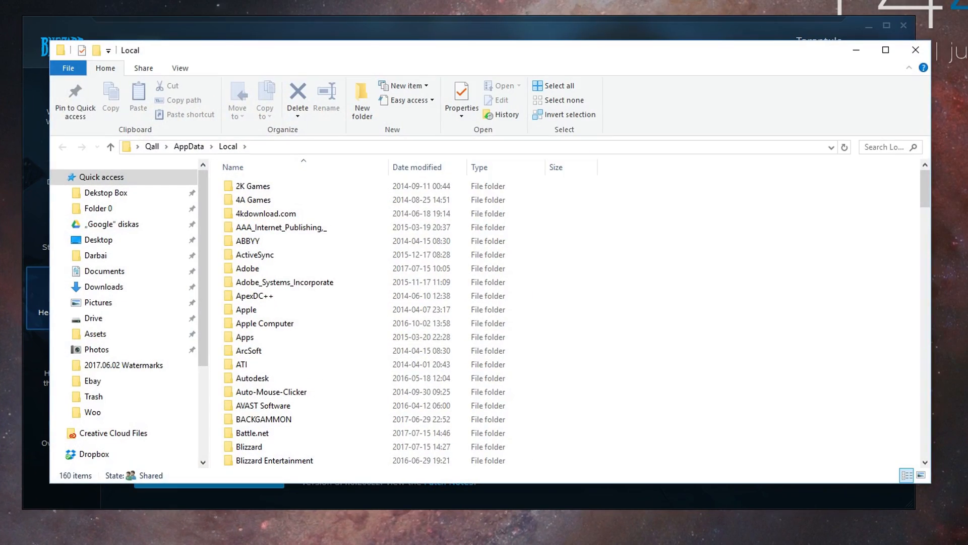
pyautogui.click(248, 447)
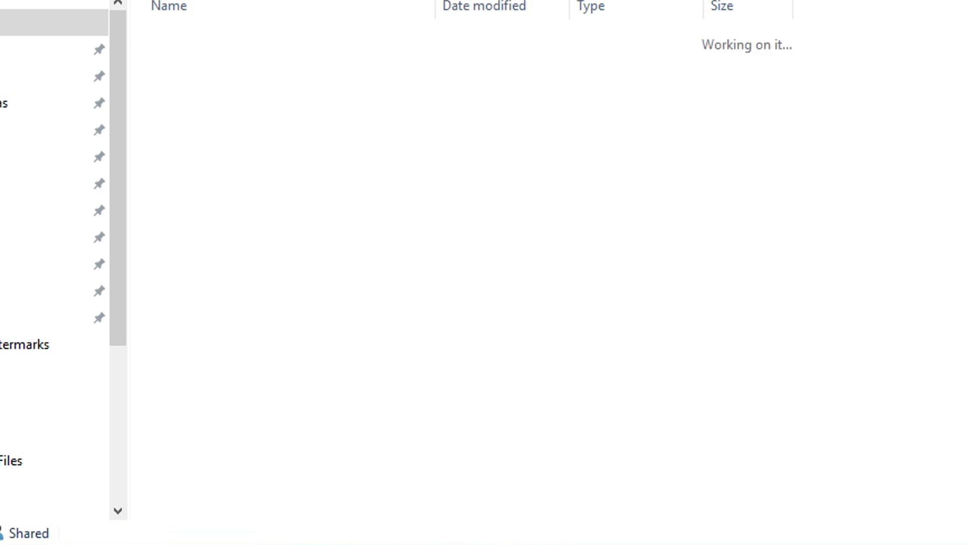
pyautogui.click(196, 484)
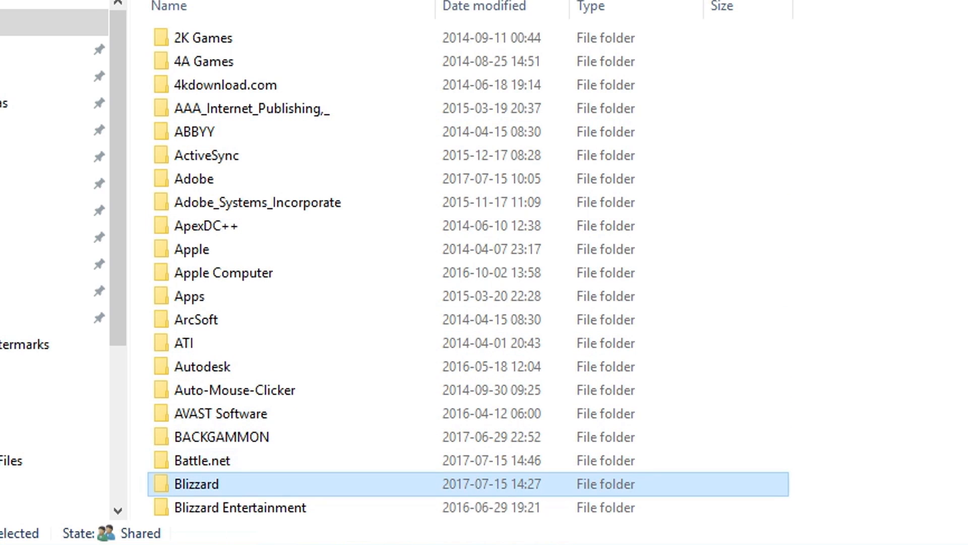
pyautogui.rightClick(196, 484)
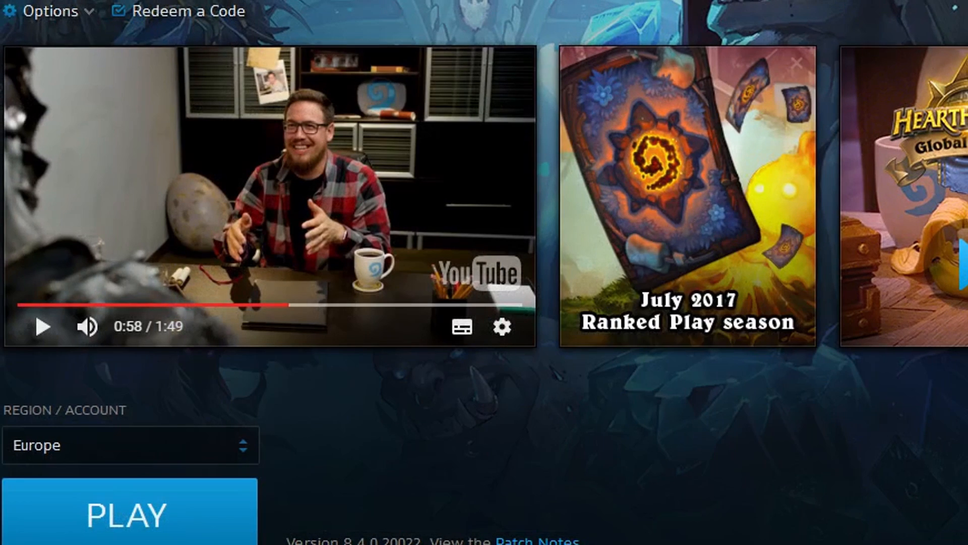
# Step: Return to the Hearthstone page in Battle.net via the StarCraft II page
pyautogui.click(151, 241)
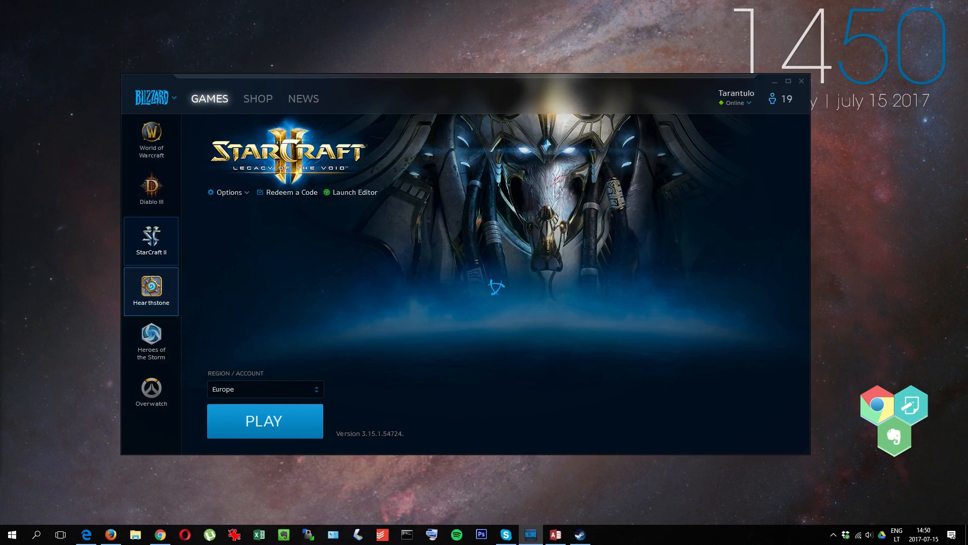
pyautogui.click(151, 291)
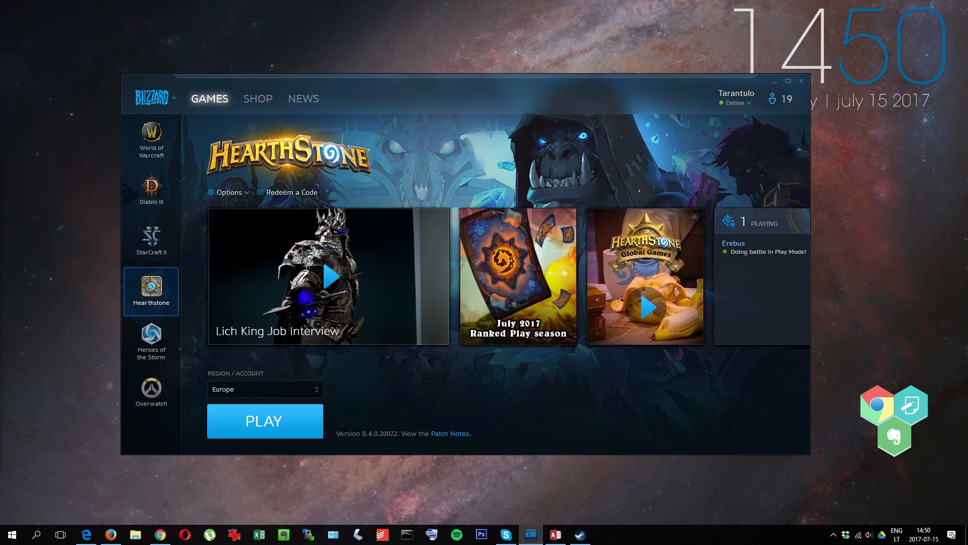